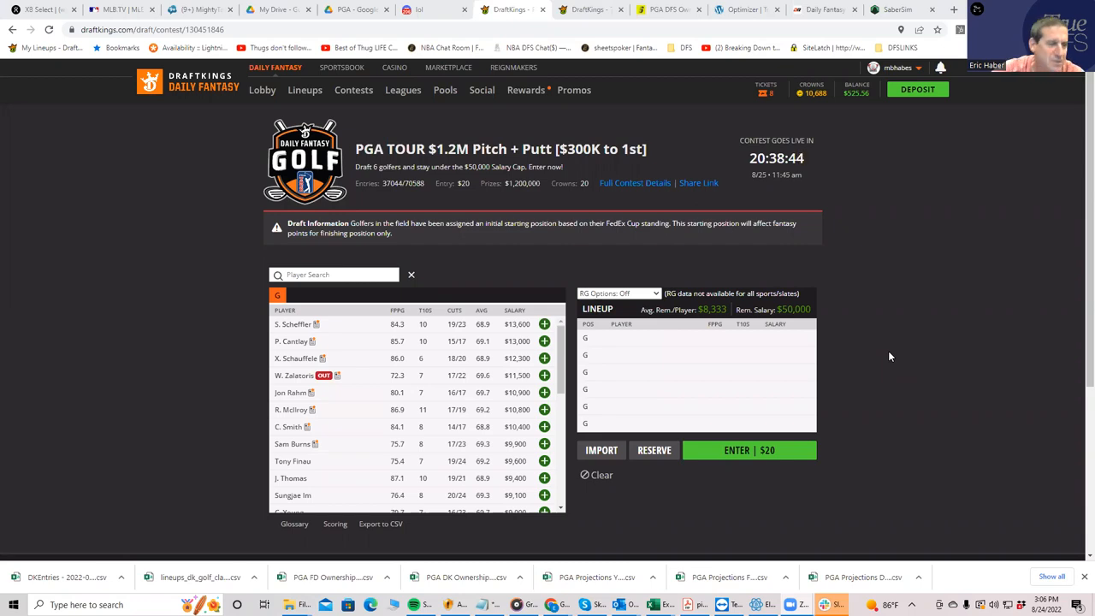
mouse_move(578, 366)
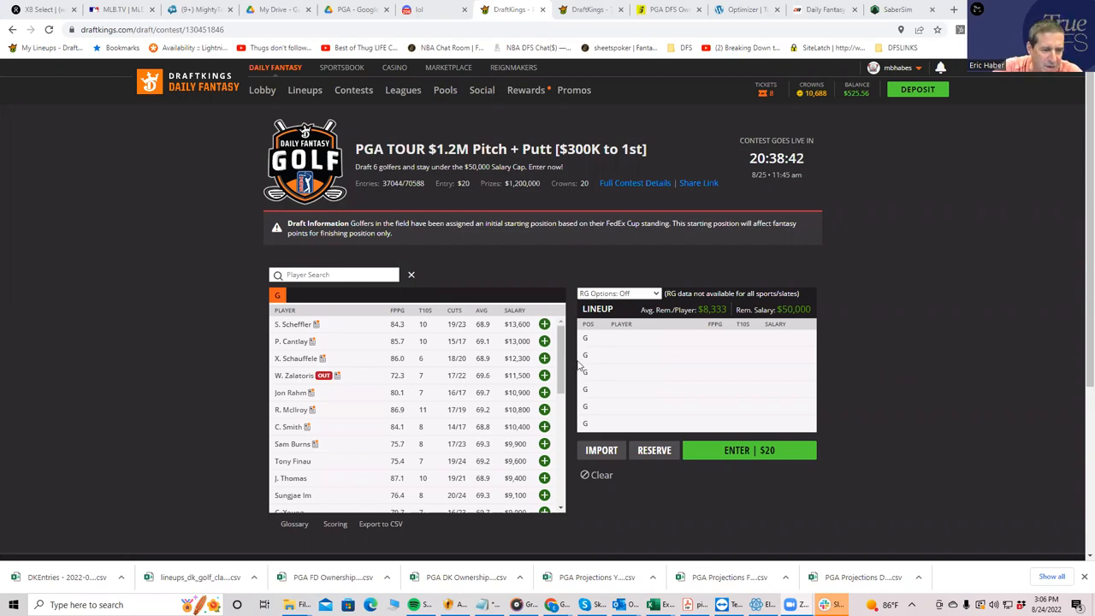
scroll(down, 3)
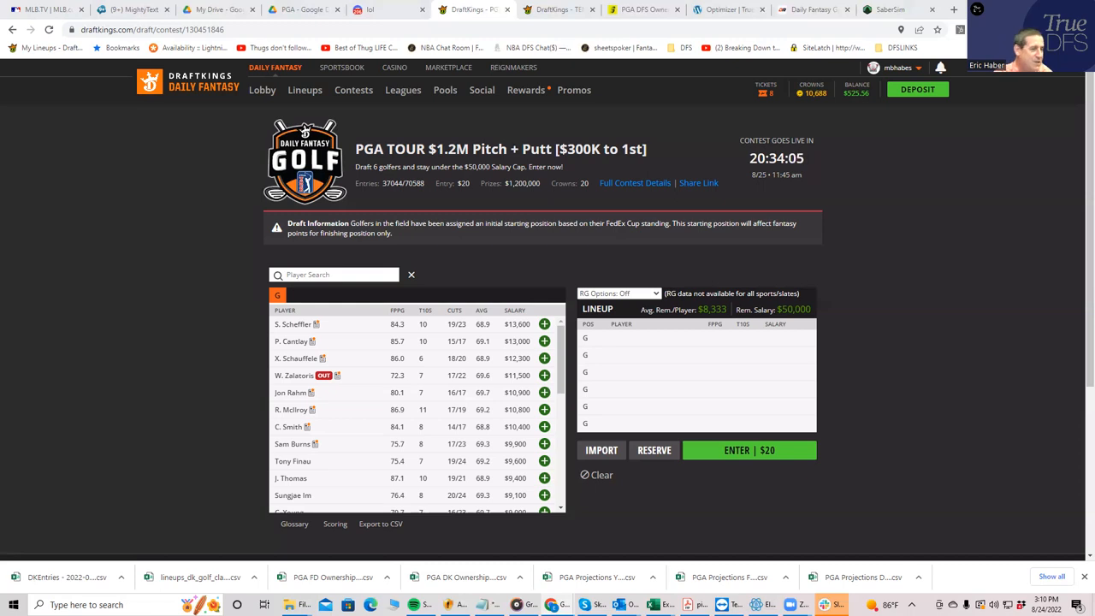
mouse_move(588, 392)
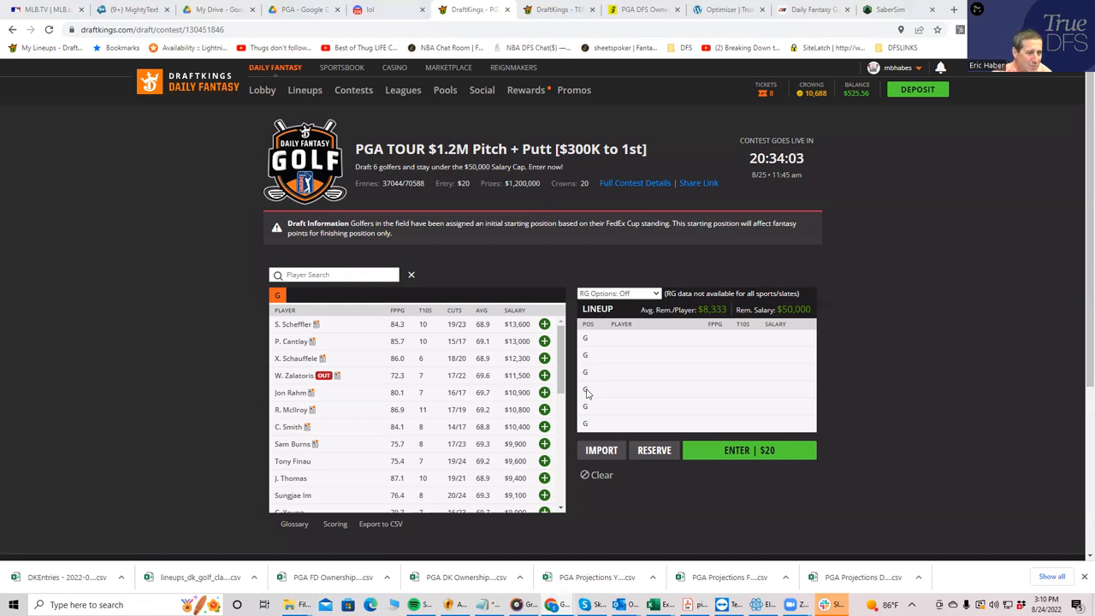
scroll(down, 3)
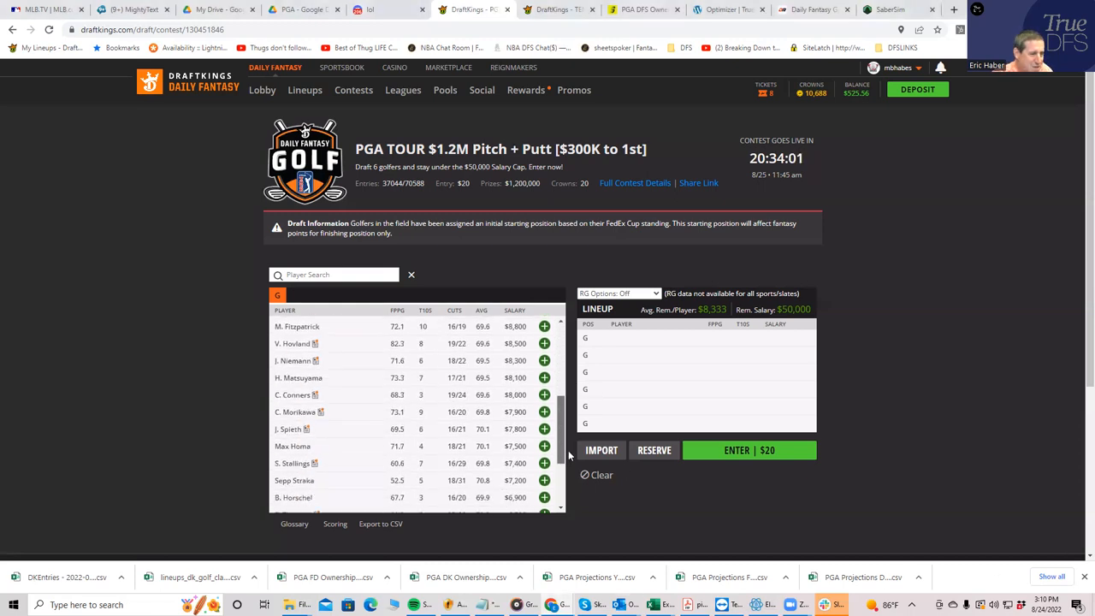
scroll(down, 3)
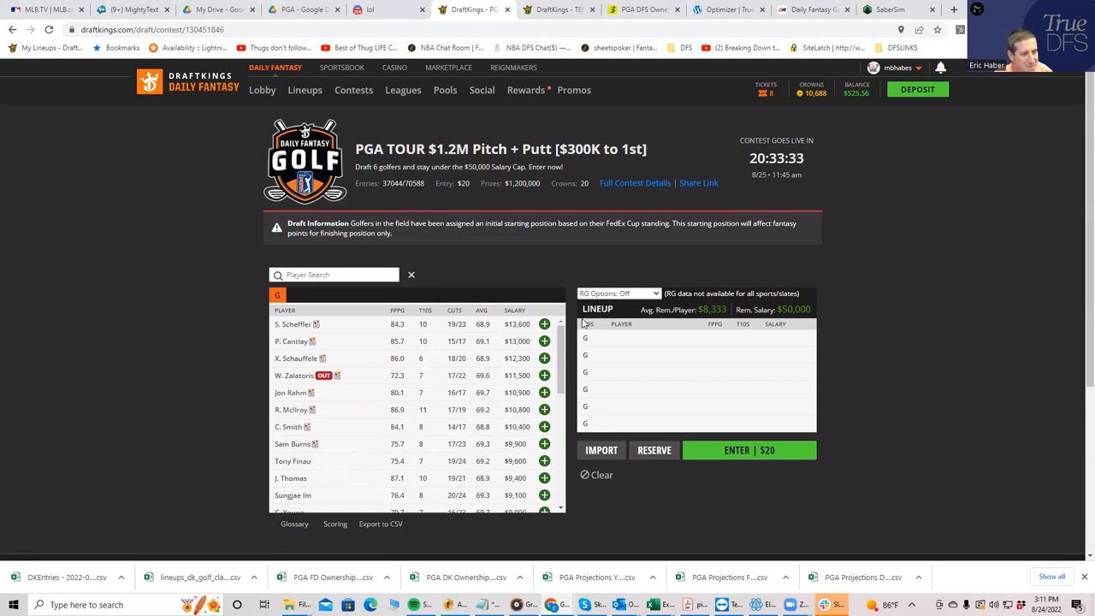
click(664, 606)
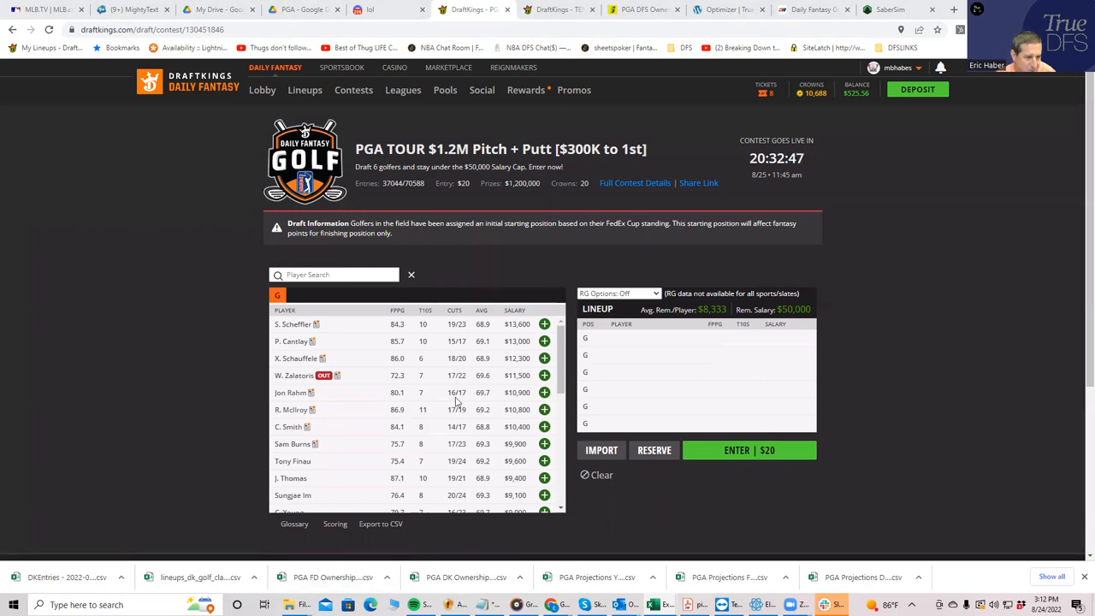
scroll(down, 3)
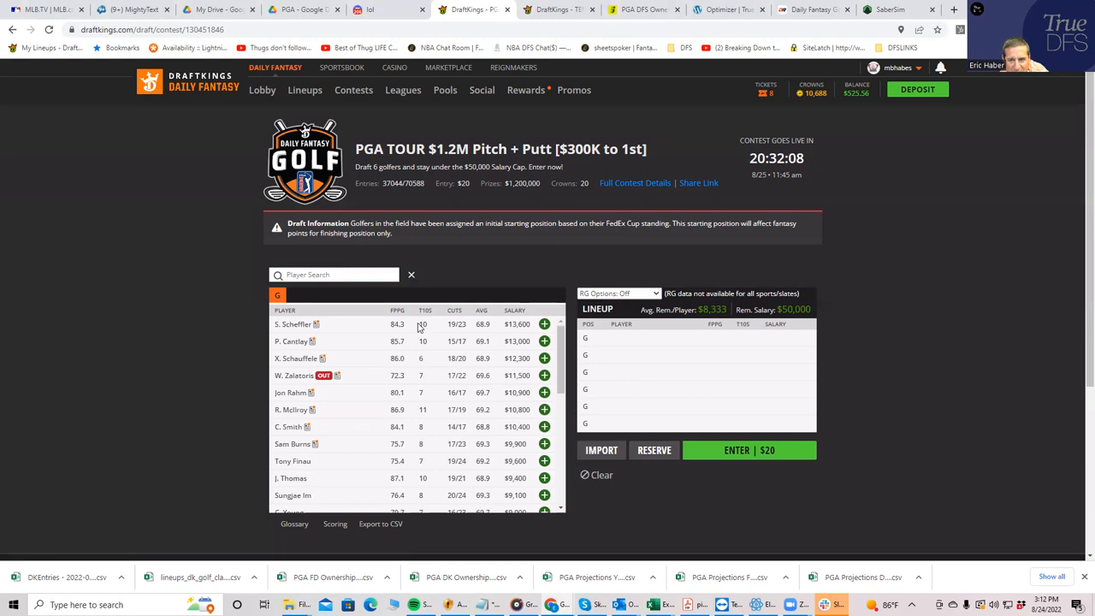
mouse_move(893, 390)
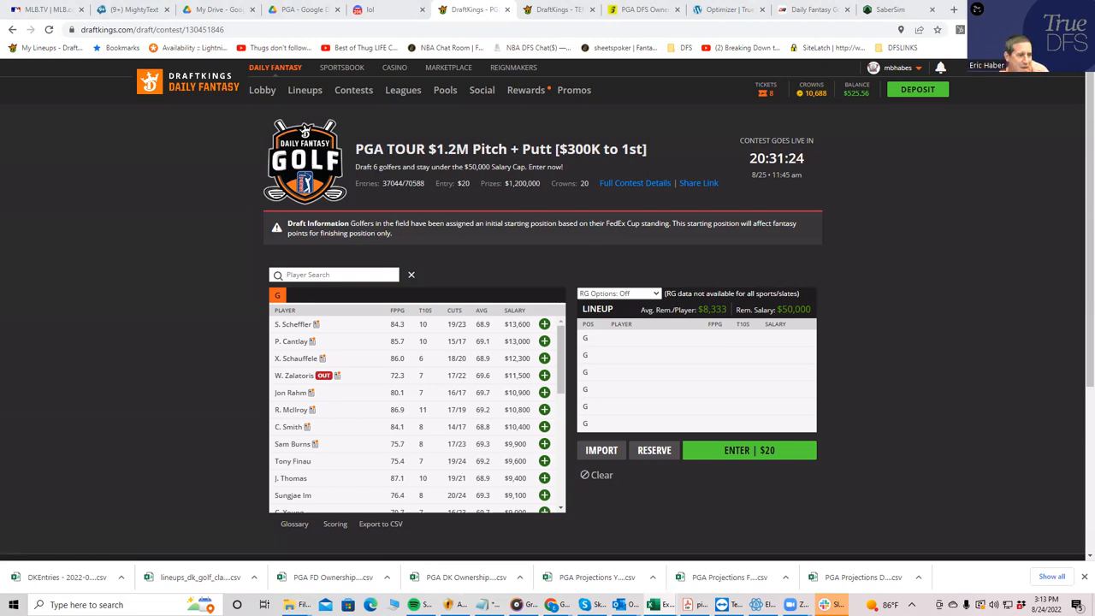
mouse_move(403, 339)
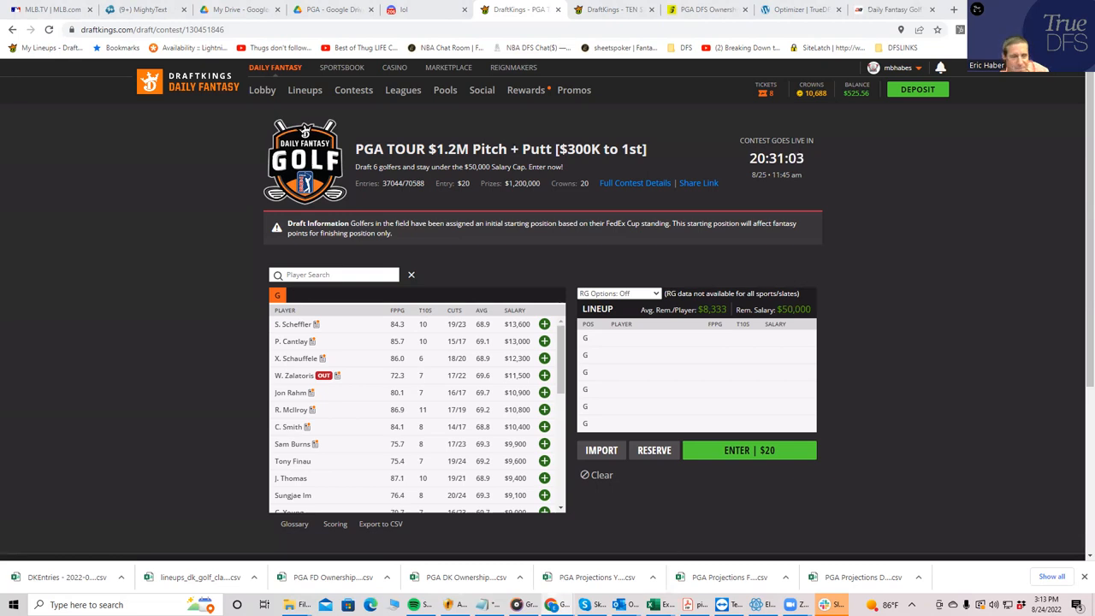
mouse_move(612, 287)
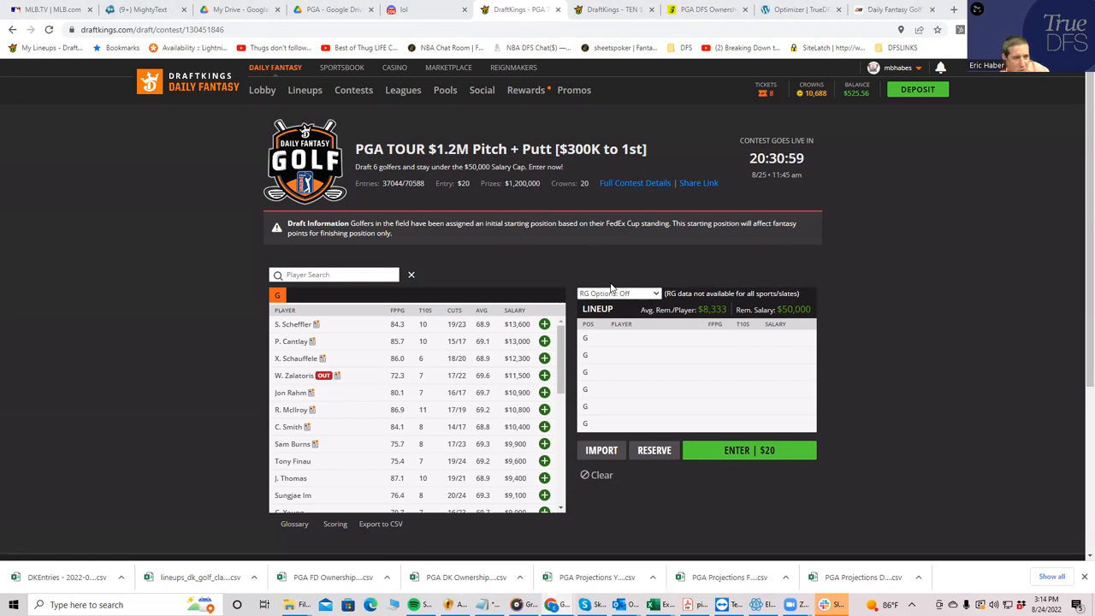
mouse_move(595, 427)
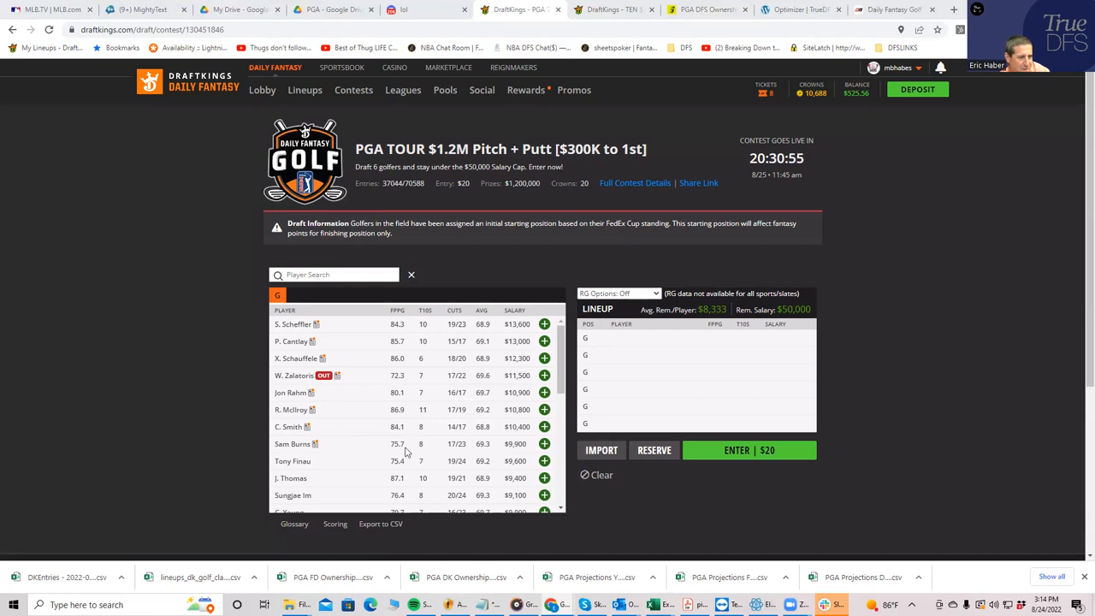
mouse_move(637, 590)
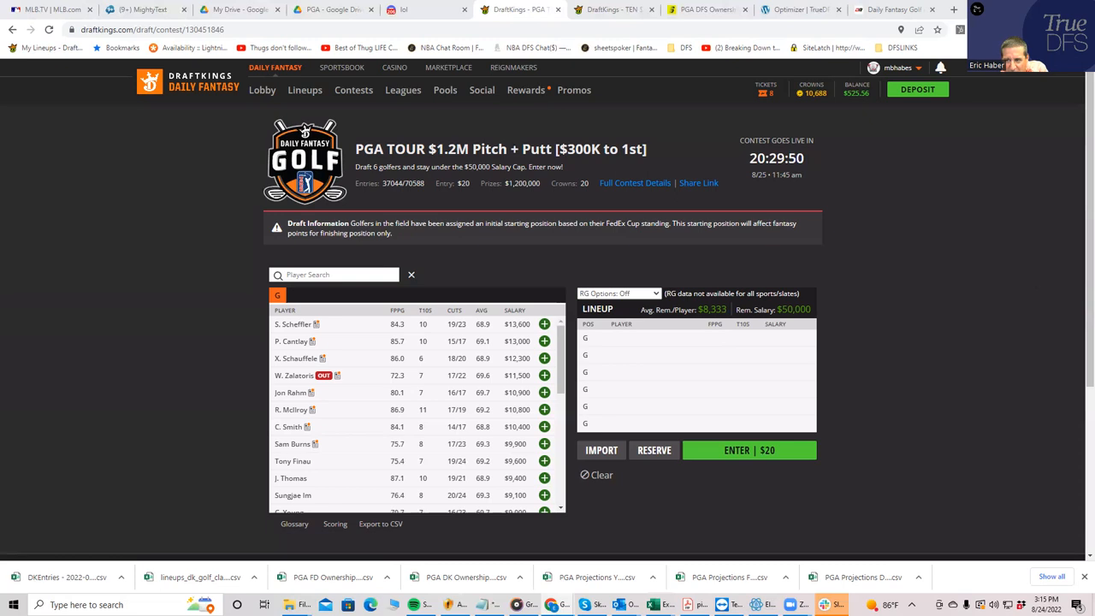
mouse_move(996, 274)
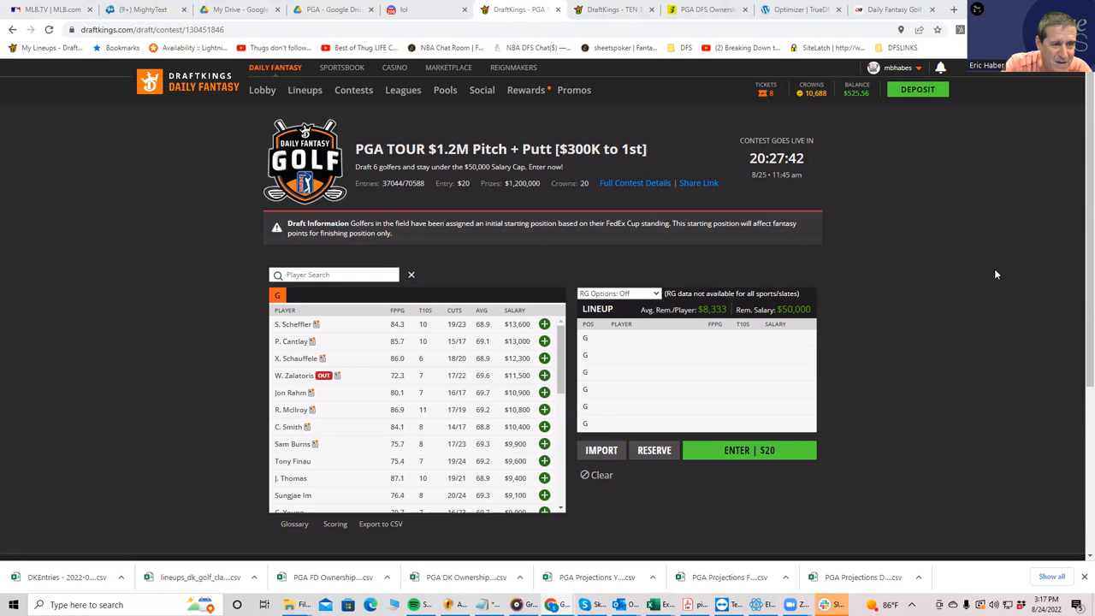
mouse_move(937, 243)
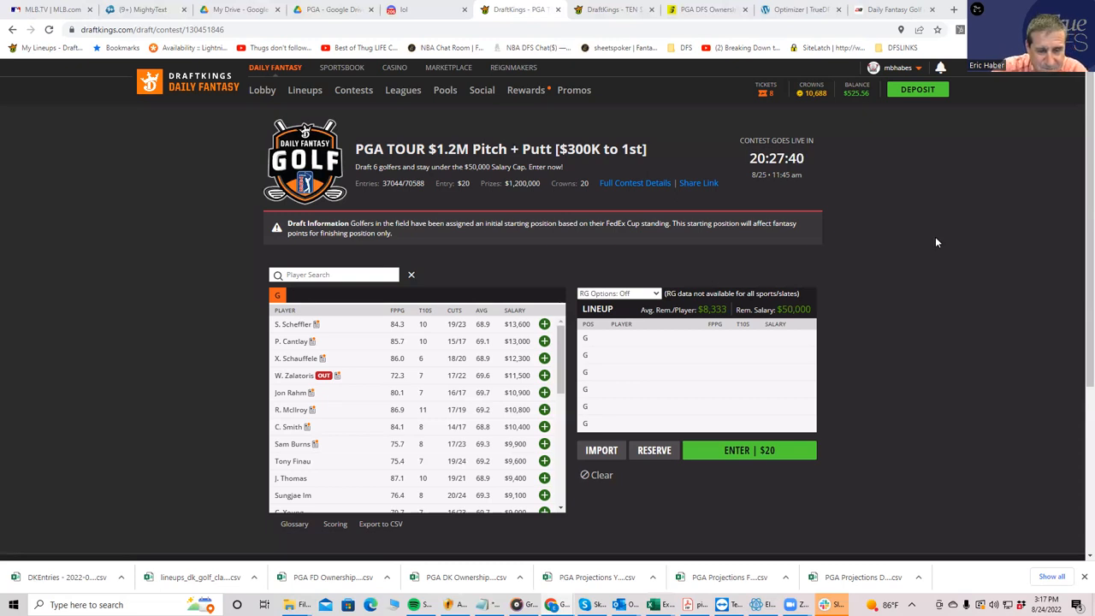